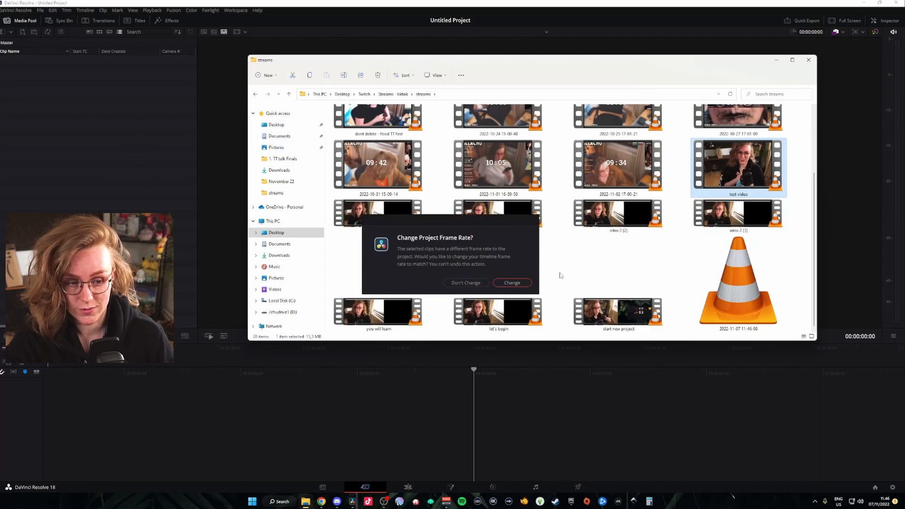
Accept the frame rate change for test video.mkv and play the new timeline
click(512, 283)
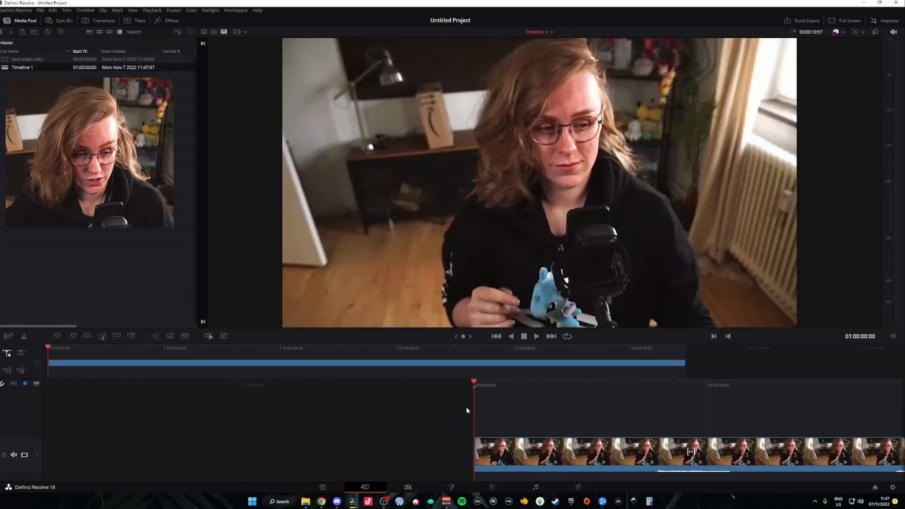
key(space)
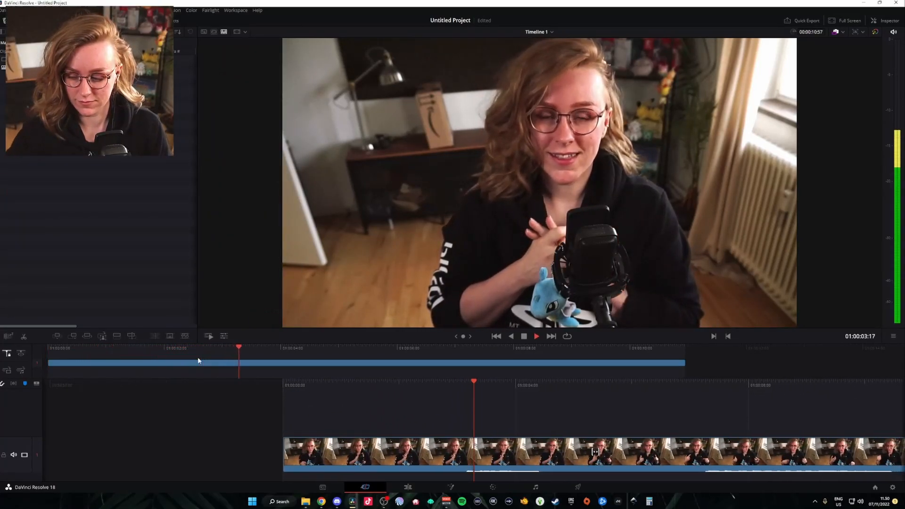
Trim the clip's edge so the timeline ends at 00:00:07:50
click(536, 335)
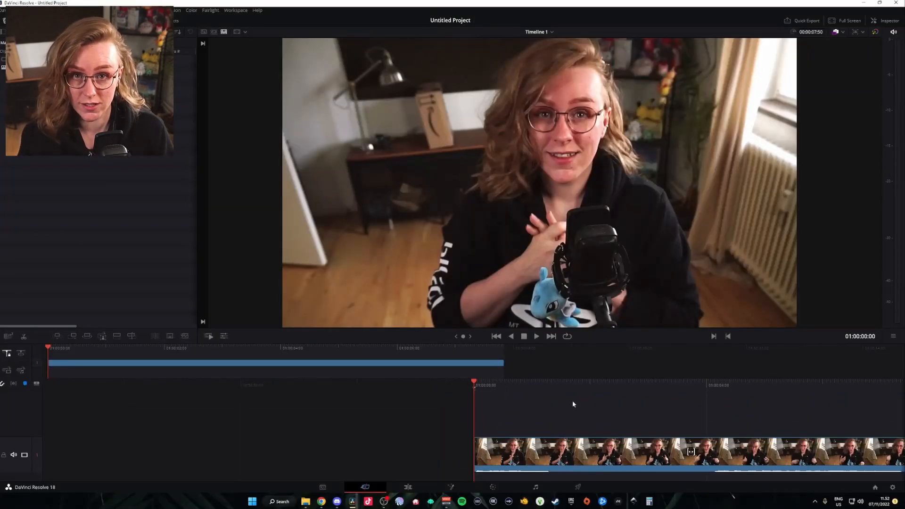
Position the playhead at the cut point and split the clip into two pieces
click(536, 336)
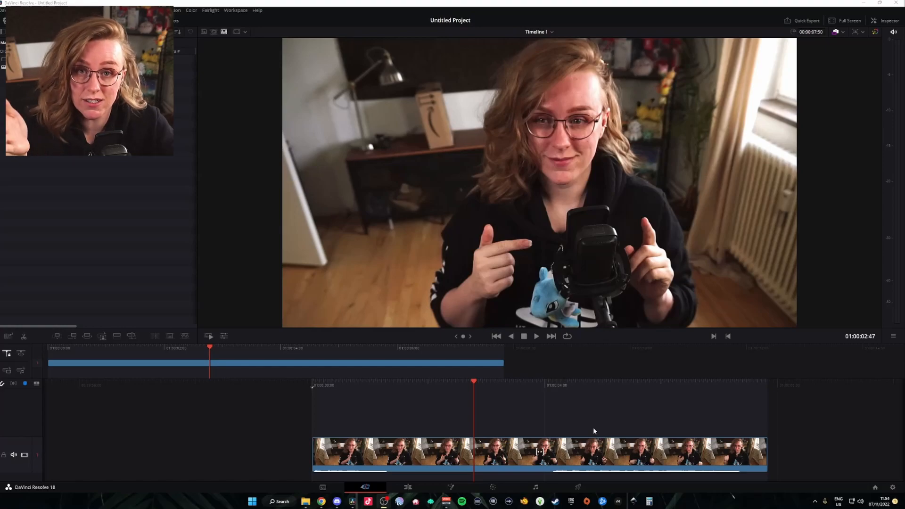
click(536, 336)
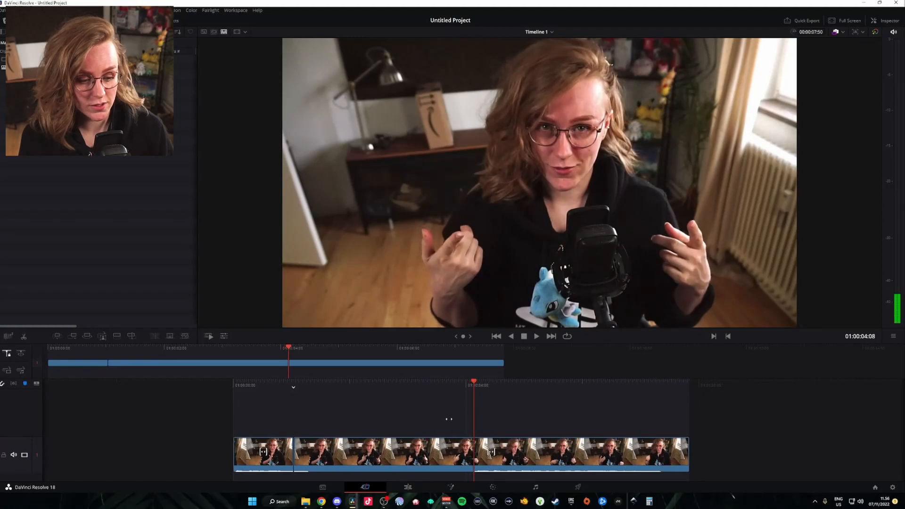
mouse_move(450, 422)
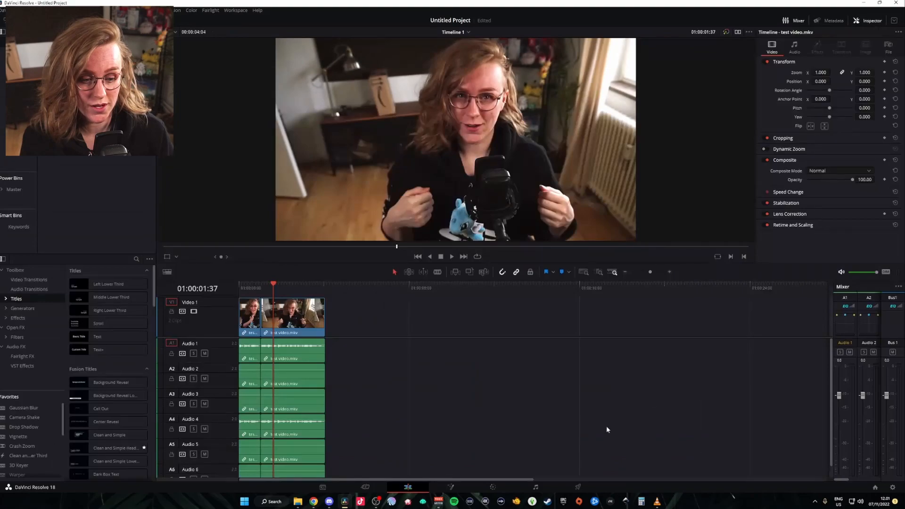
mouse_move(539, 284)
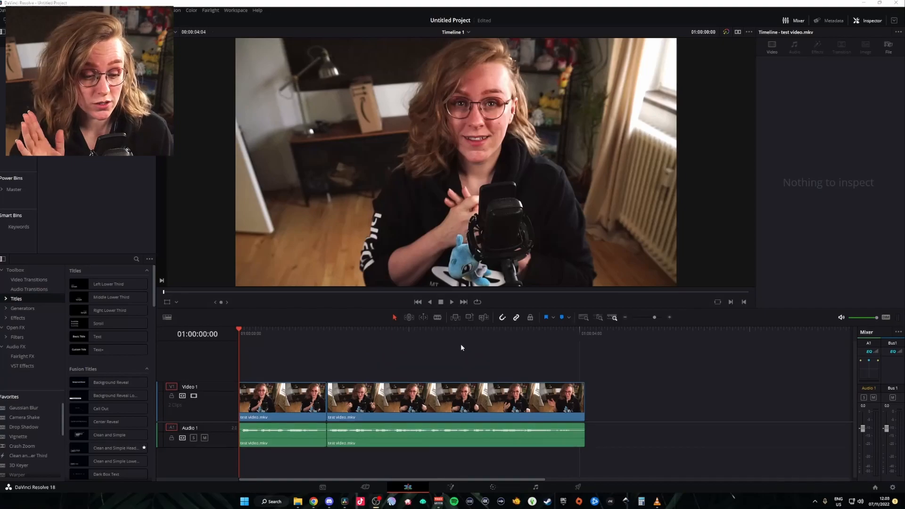
mouse_move(415, 471)
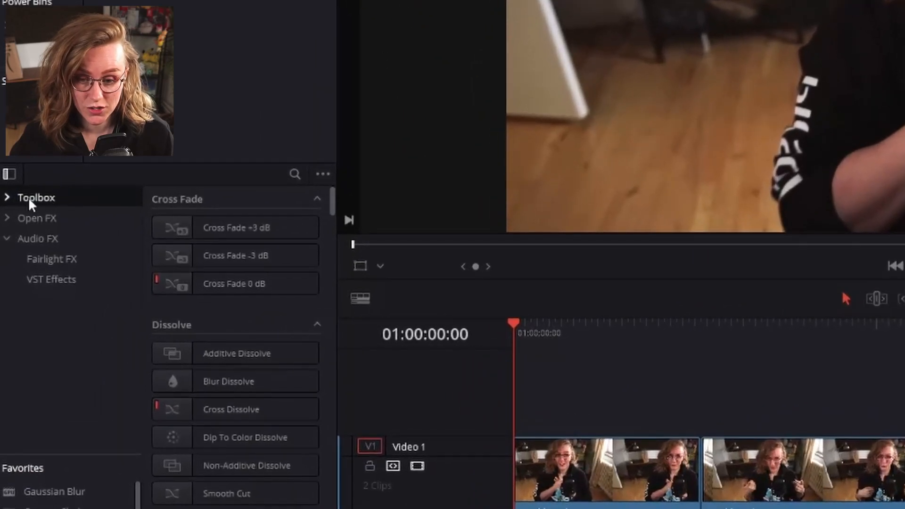
Drag a Text title from Toolbox > Titles onto Video 2 above the clips
click(8, 198)
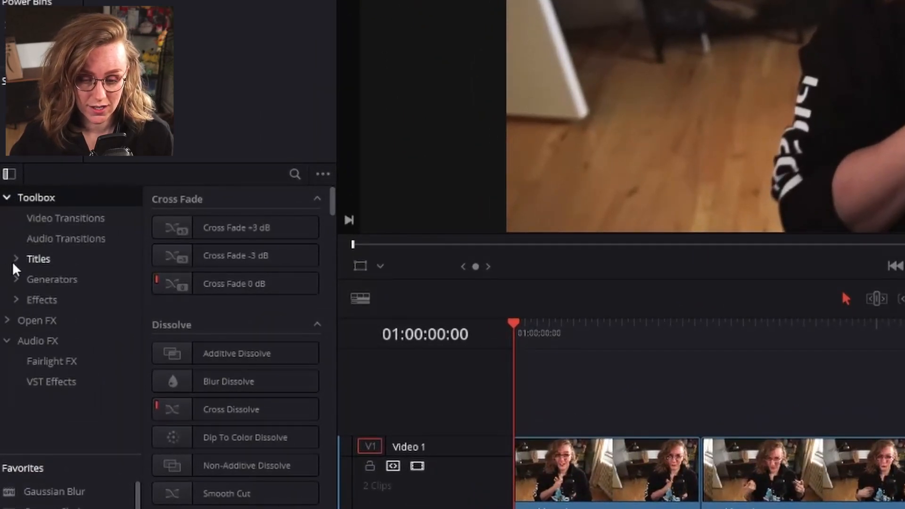
click(37, 258)
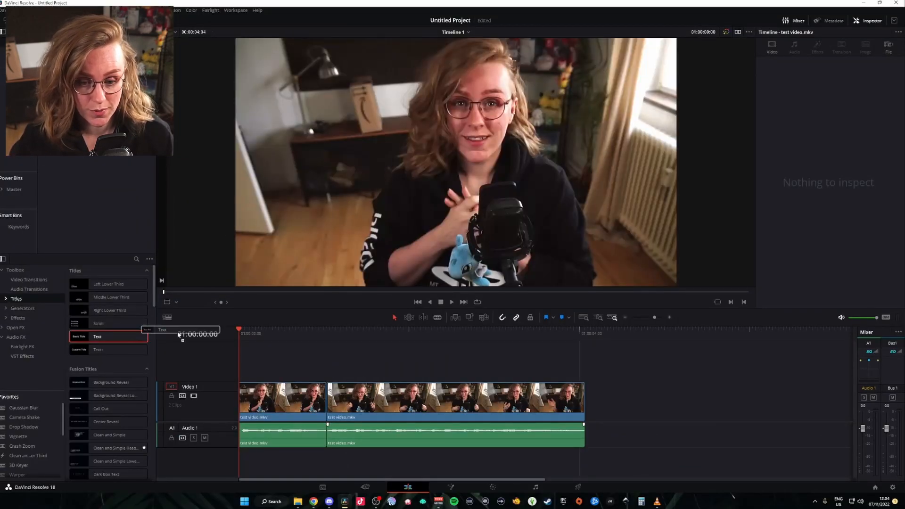
drag(97, 336, 250, 358)
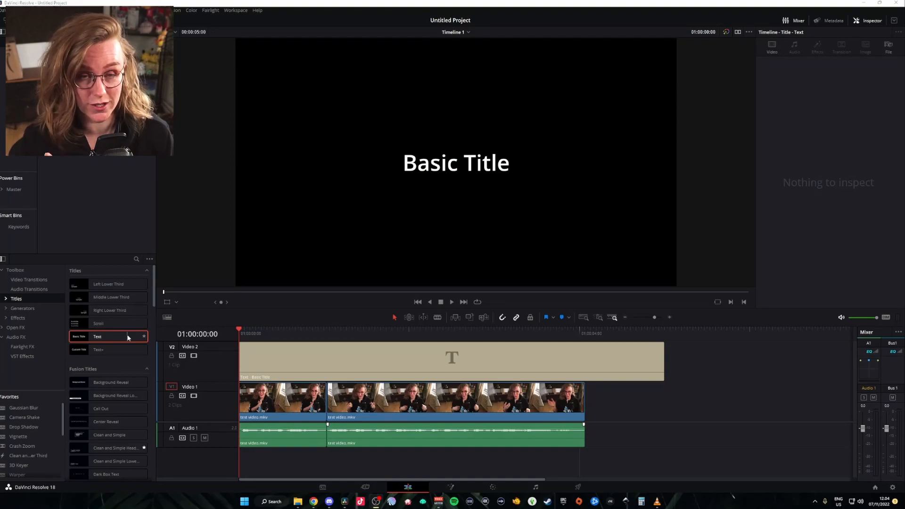
Enter the title text and give it a black stroke, adjusting the stroke size
click(452, 358)
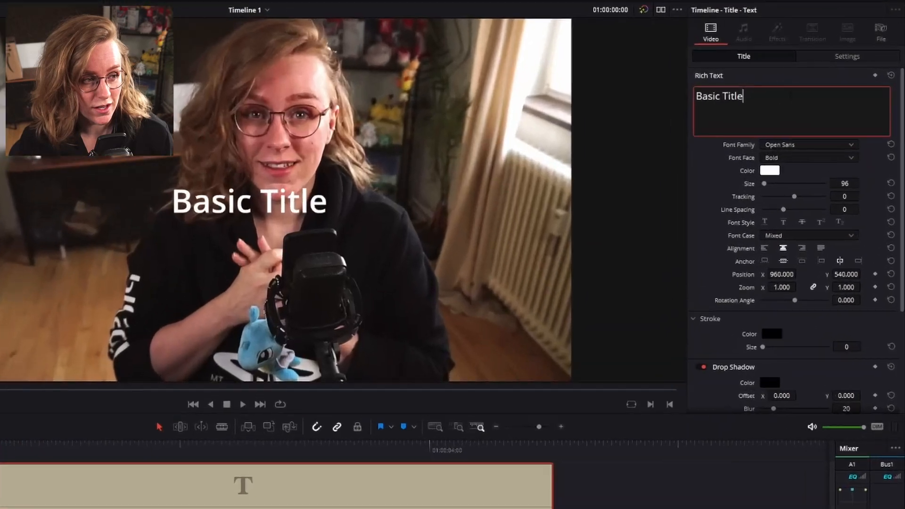
text(Test video text)
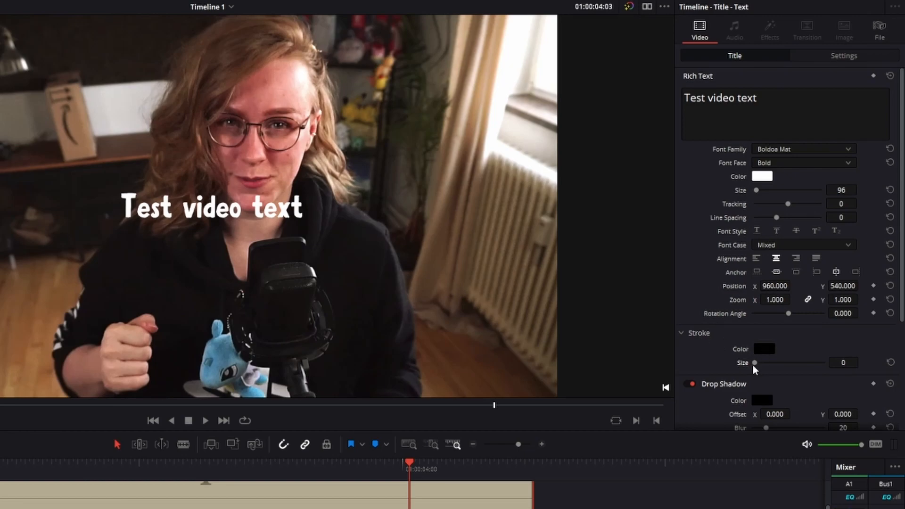
mouse_move(756, 366)
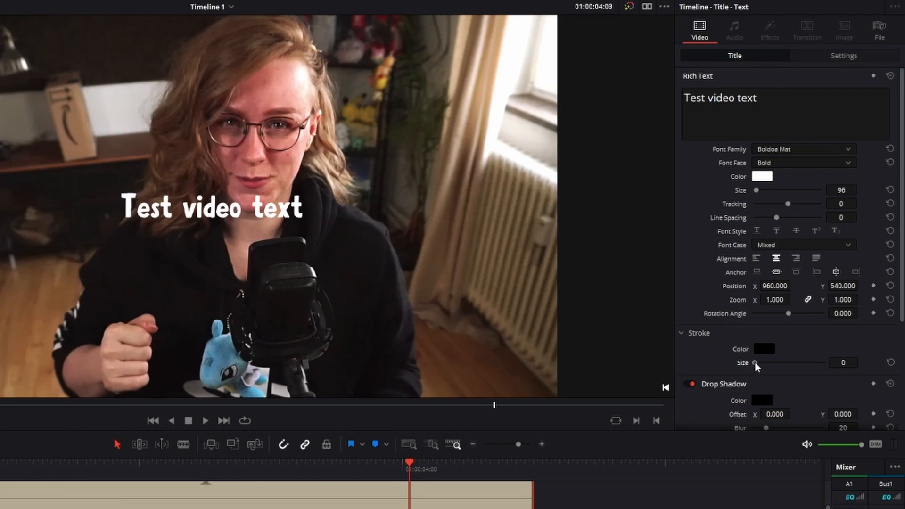
drag(755, 362, 789, 361)
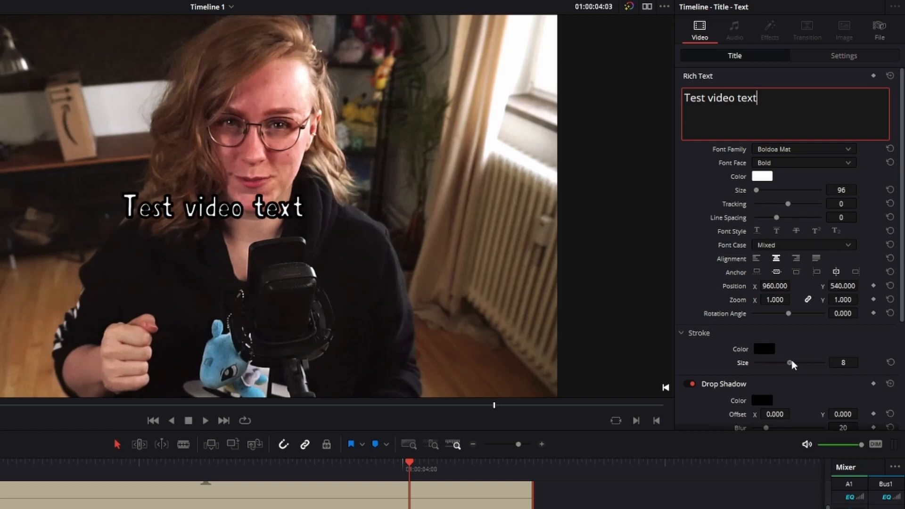
drag(789, 362, 772, 362)
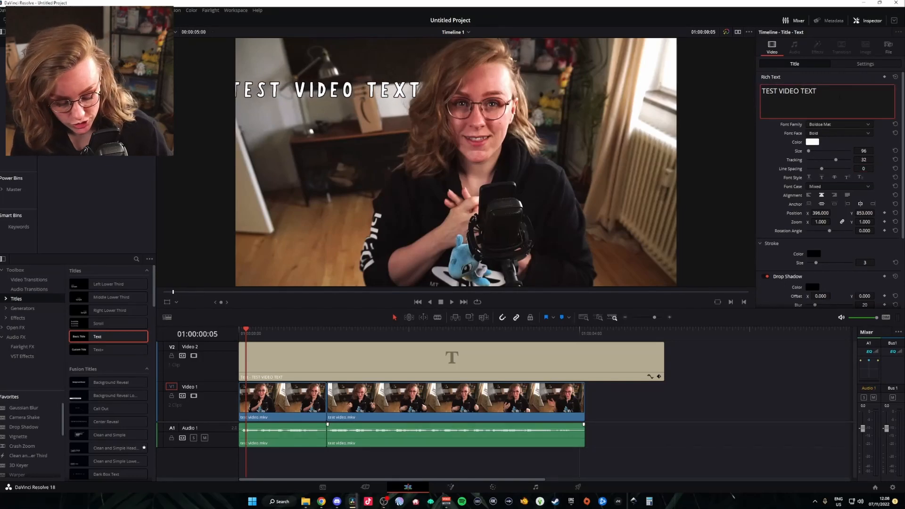
Finish the title text entry and switch to the Deliver page render settings
text(ghghghg)
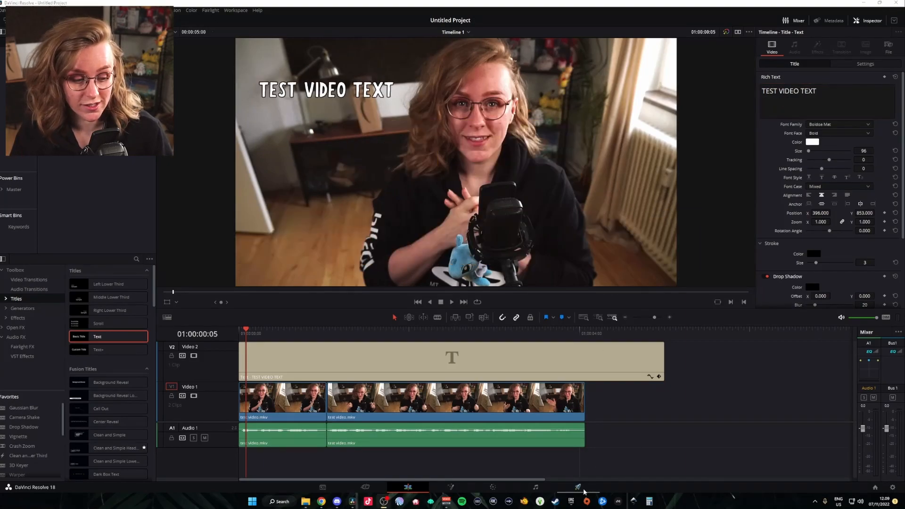
click(578, 487)
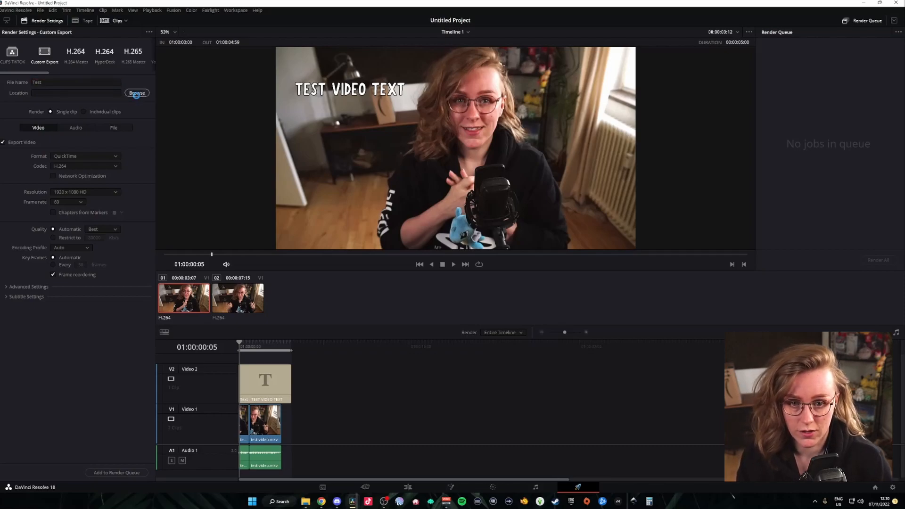
Save the export to the Desktop and set the output format to MP4
click(137, 92)
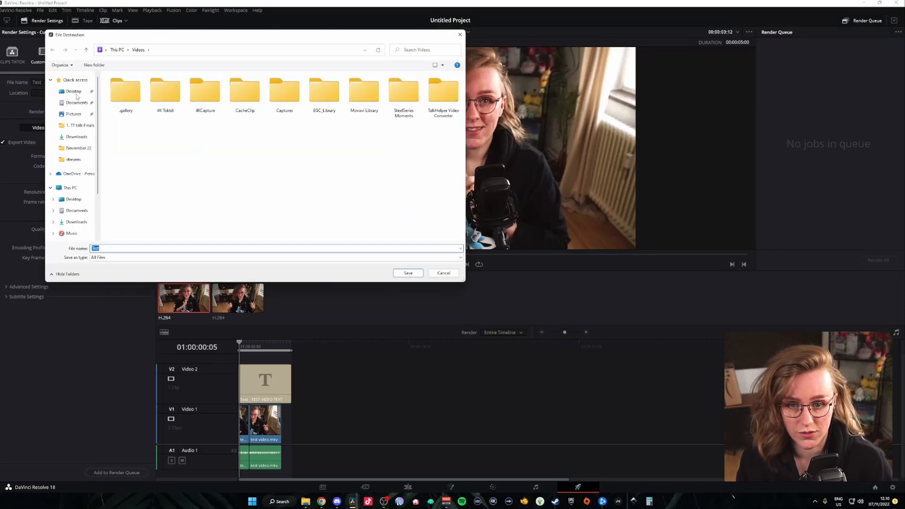
click(443, 273)
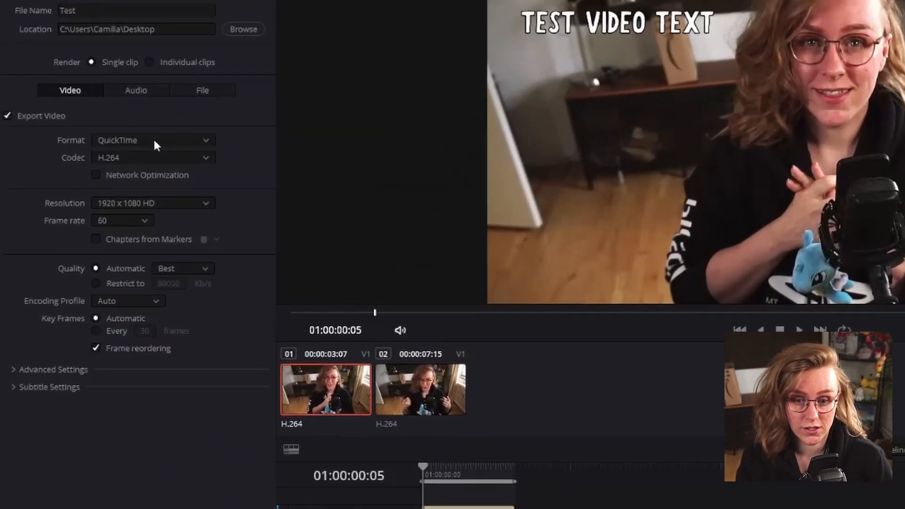
click(152, 140)
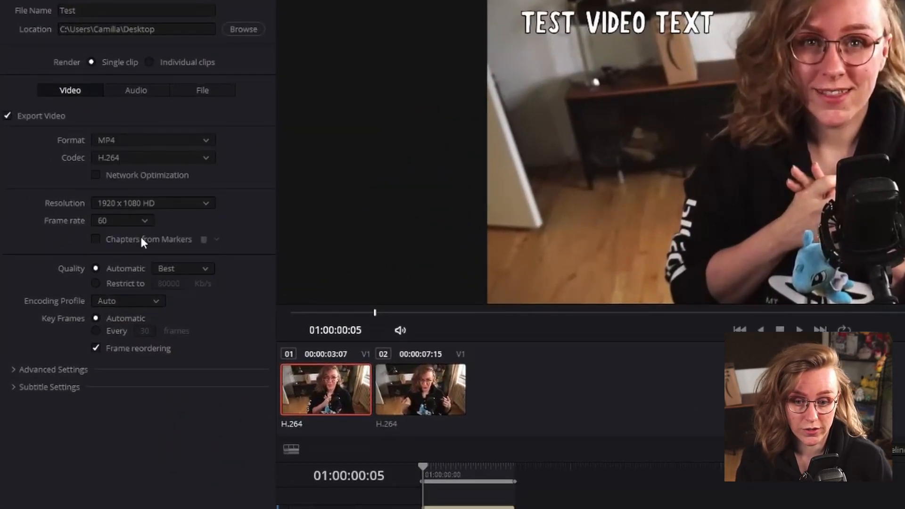
mouse_move(198, 114)
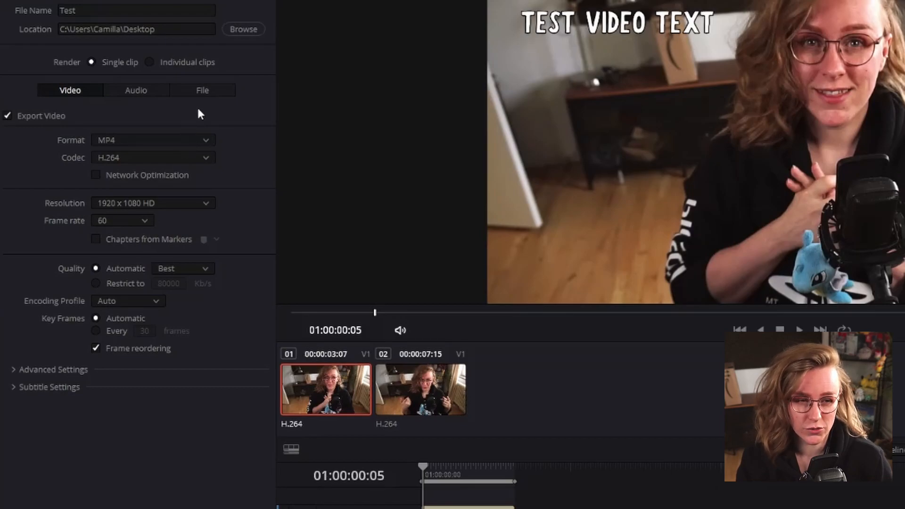
mouse_move(312, 17)
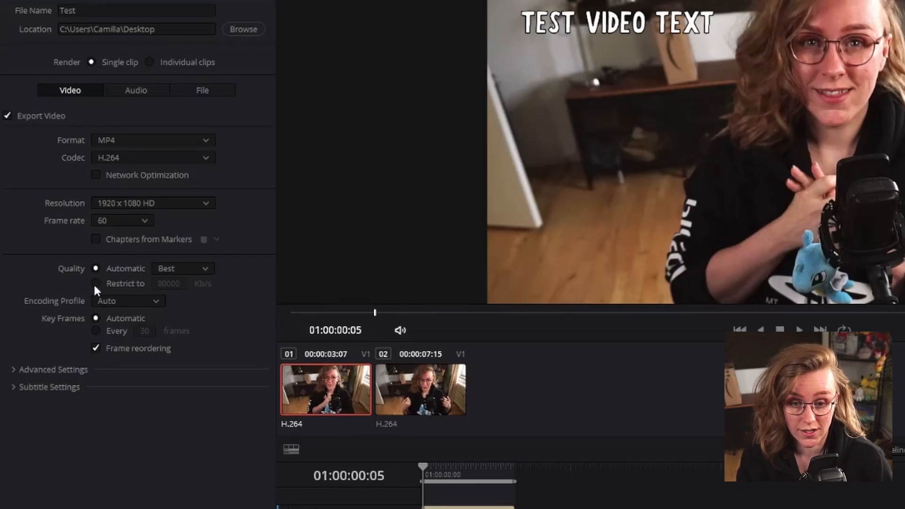
Restrict bitrate to 6000 Kb/s, burn subtitles into the video, and add the job to the render queue
click(96, 284)
text(6000)
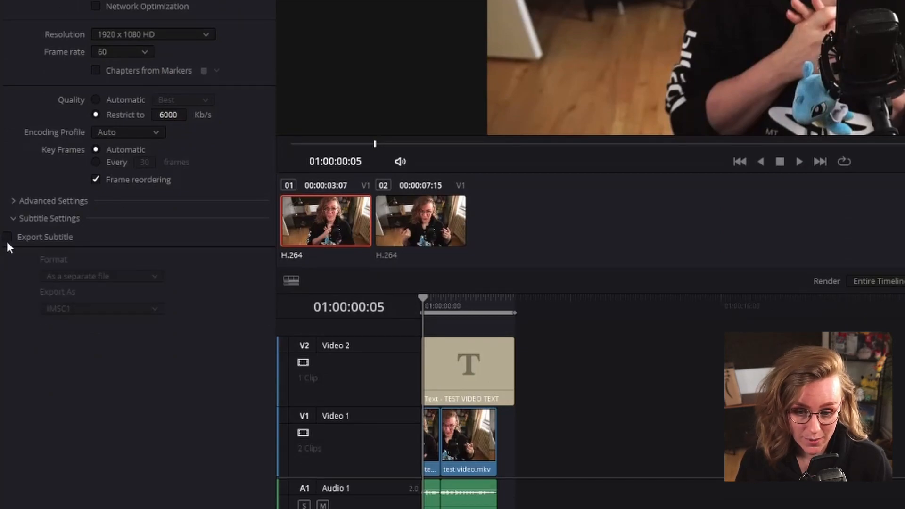
click(6, 236)
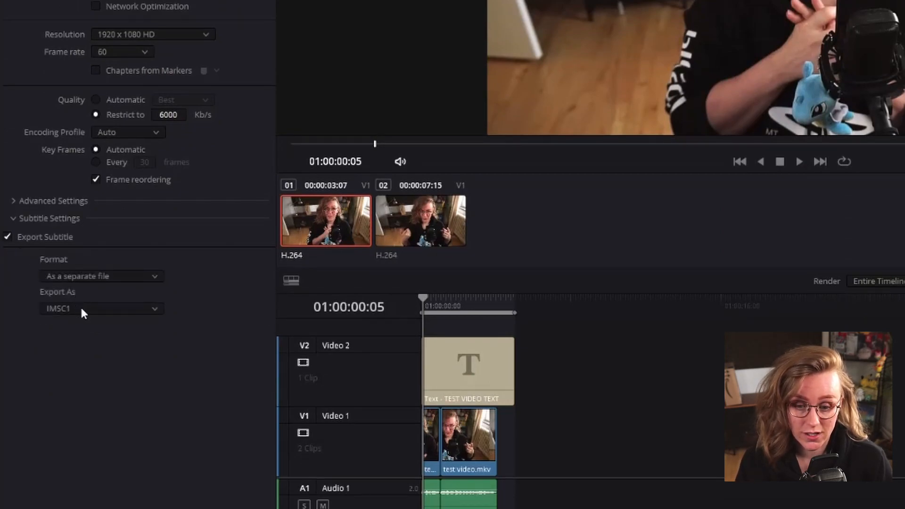
click(101, 275)
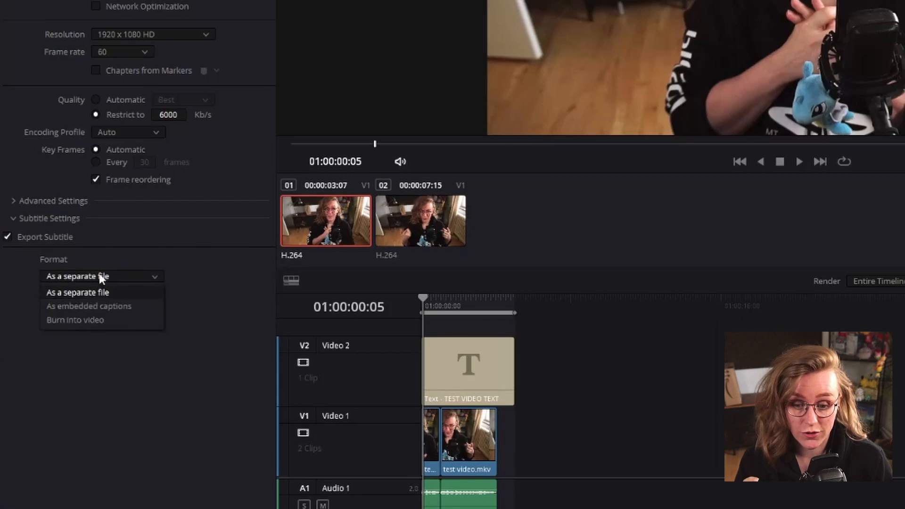
click(75, 319)
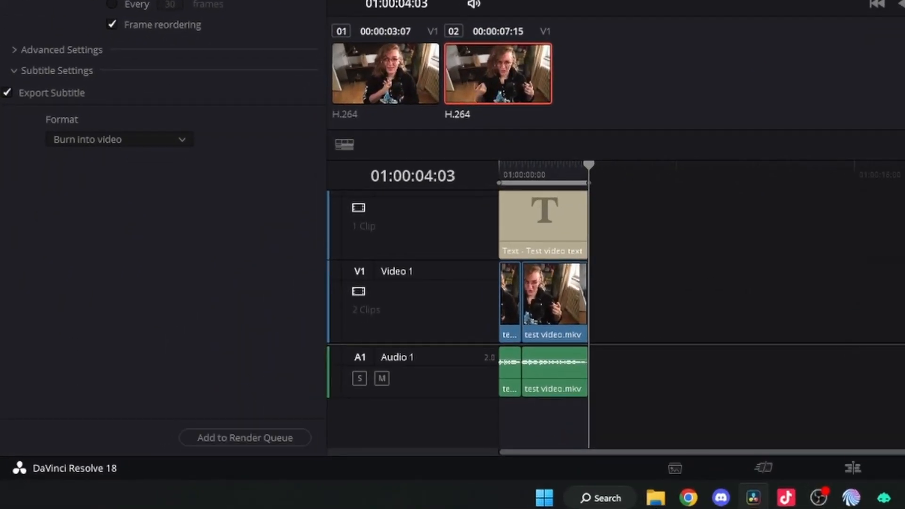
click(244, 438)
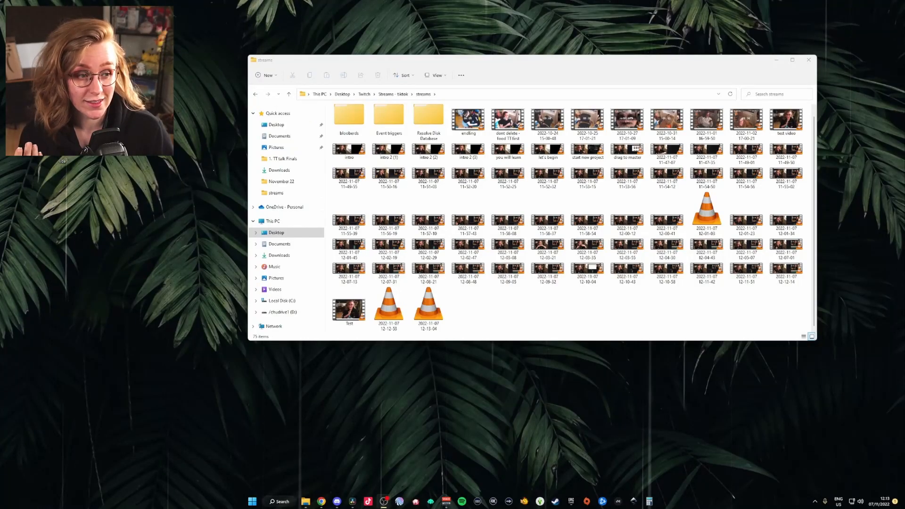
Open the original test video file in VLC for playback
double_click(786, 121)
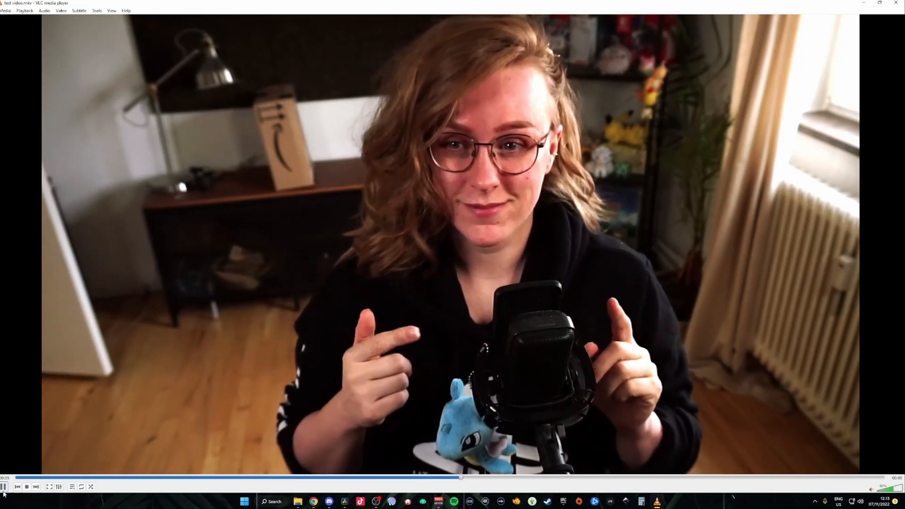
mouse_move(5, 487)
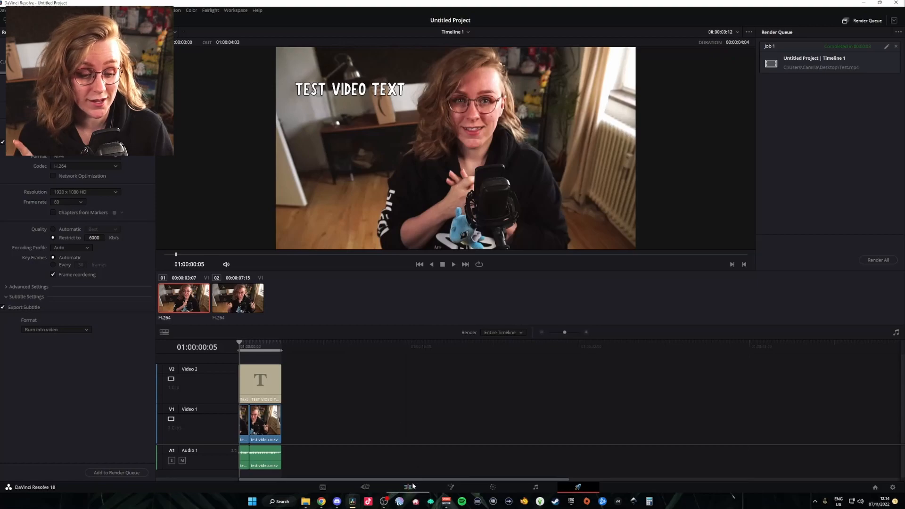
Open Project Settings and select the 1920 timeline width field under Master Settings
click(68, 6)
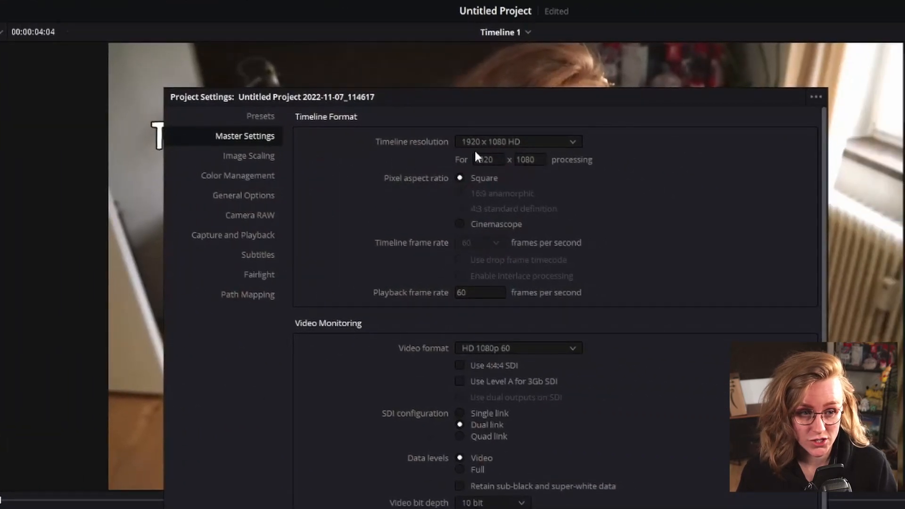
click(488, 159)
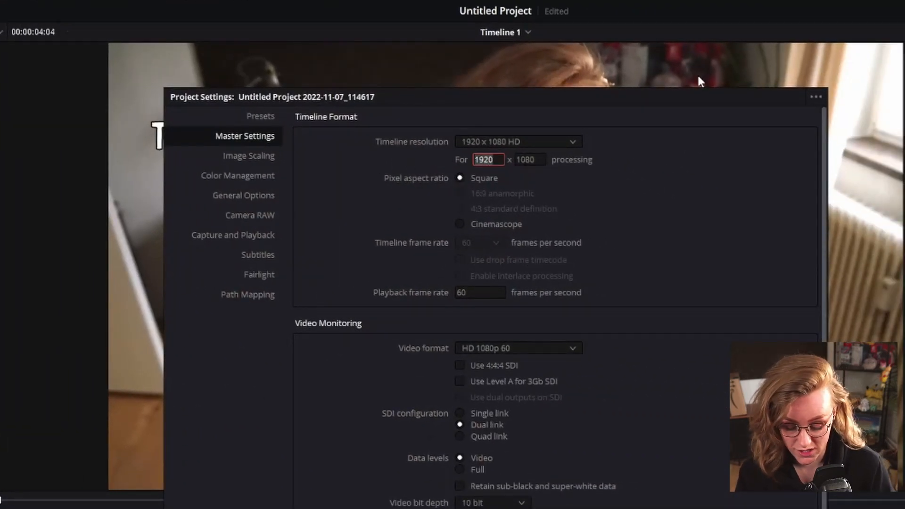